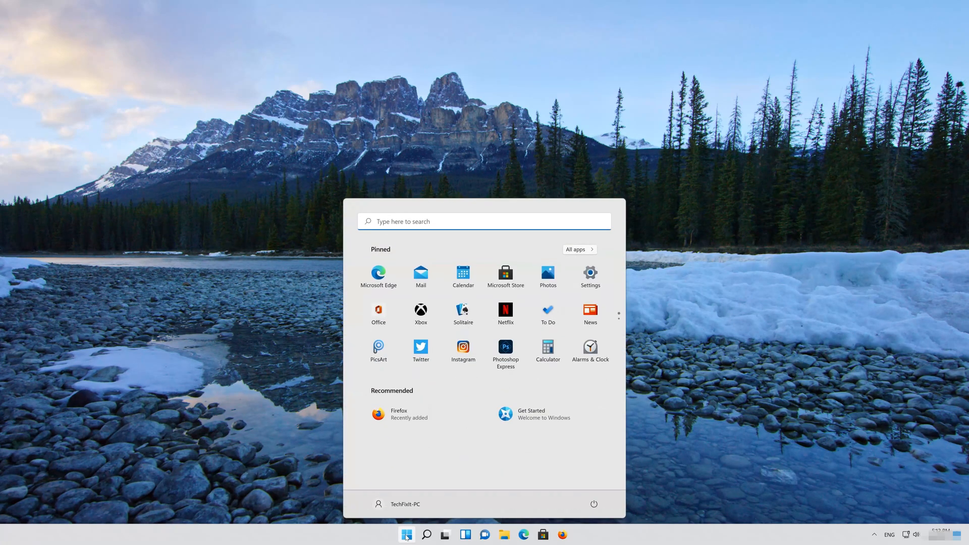
- Launch Device Manager via a Start menu search for 'device manager'
{"action": "type", "text": "device manager"}
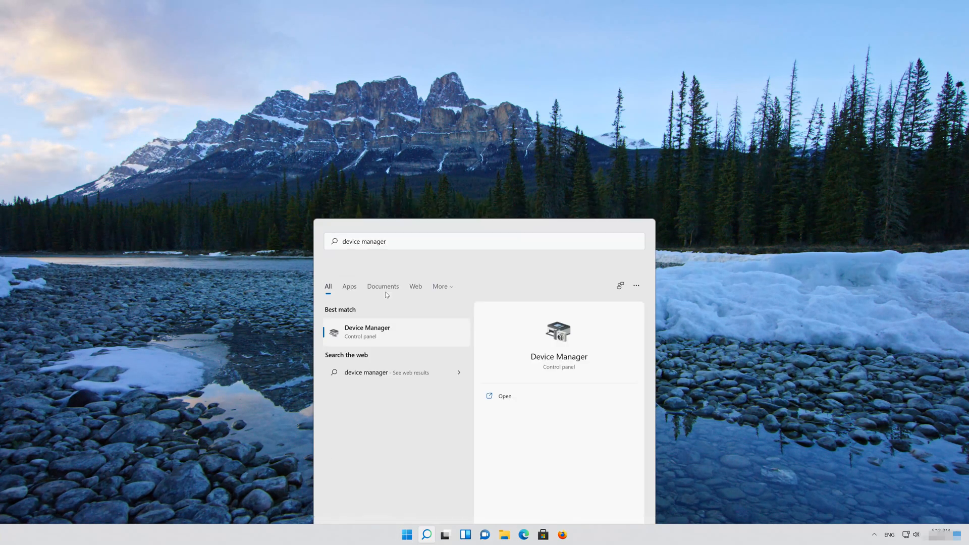
{"action": "left_click", "coordinate": [367, 332]}
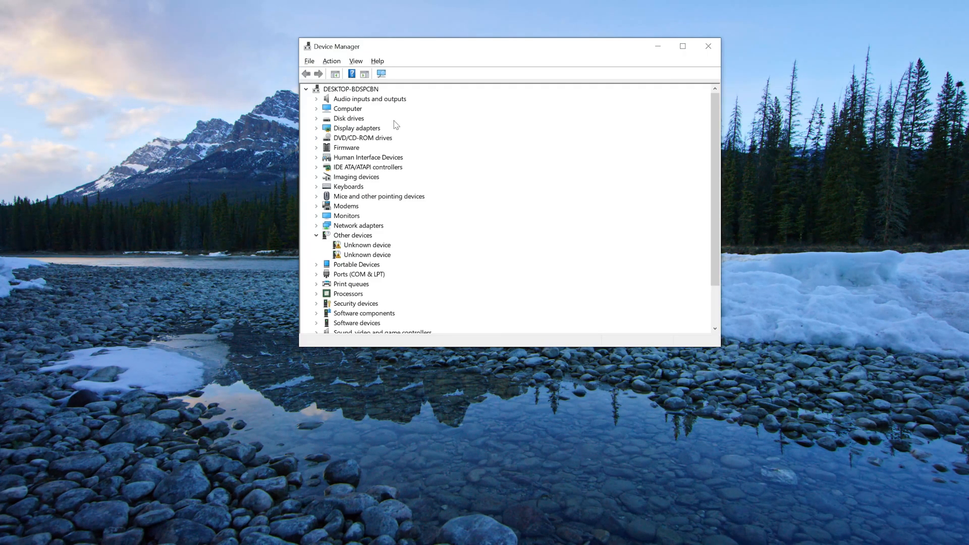
- View the NVIDIA GeForce RTX 3080 Ti's properties under Display adapters
{"action": "left_click", "coordinate": [316, 128]}
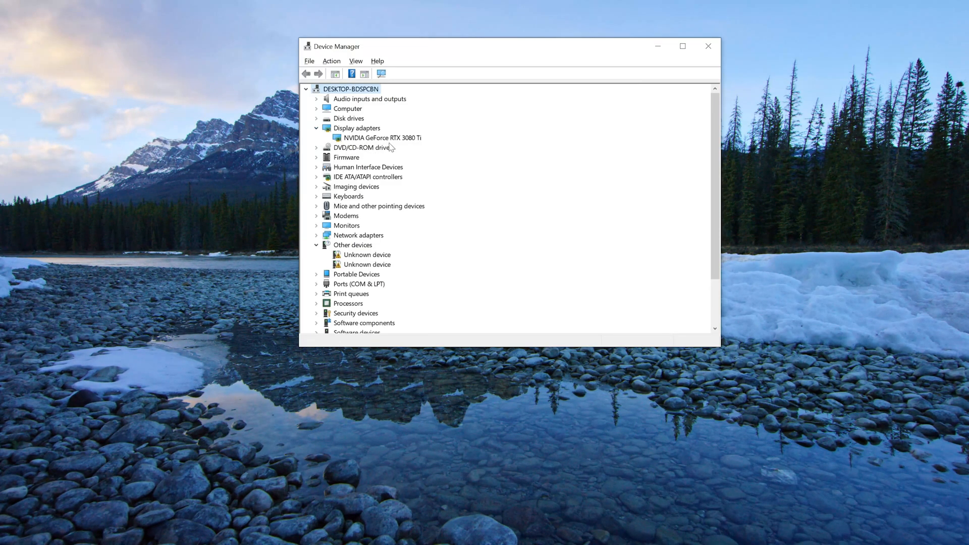
{"action": "right_click", "coordinate": [381, 139]}
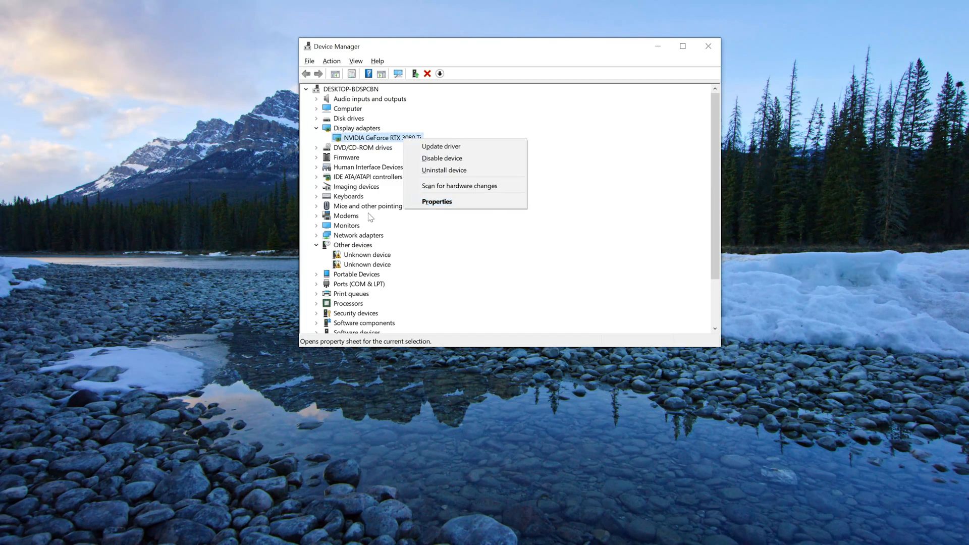
{"action": "mouse_move", "coordinate": [463, 203]}
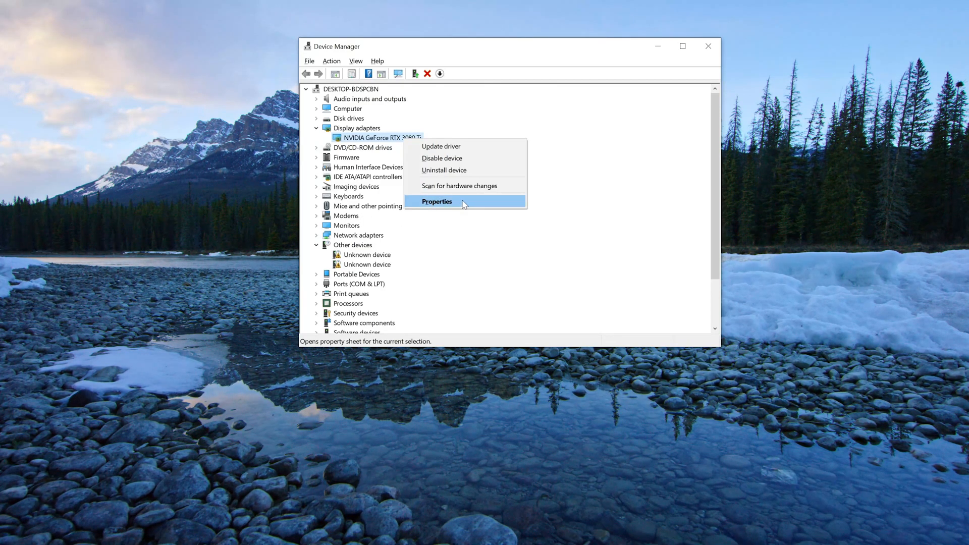
{"action": "left_click", "coordinate": [436, 201]}
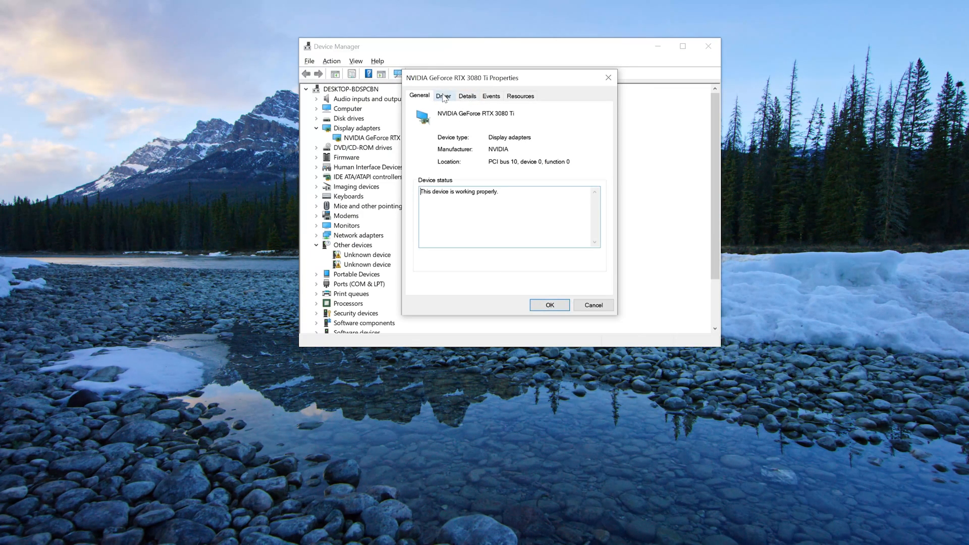
- Run an automatic driver search for the RTX 3080 Ti, confirming the best driver is installed
{"action": "left_click", "coordinate": [443, 96]}
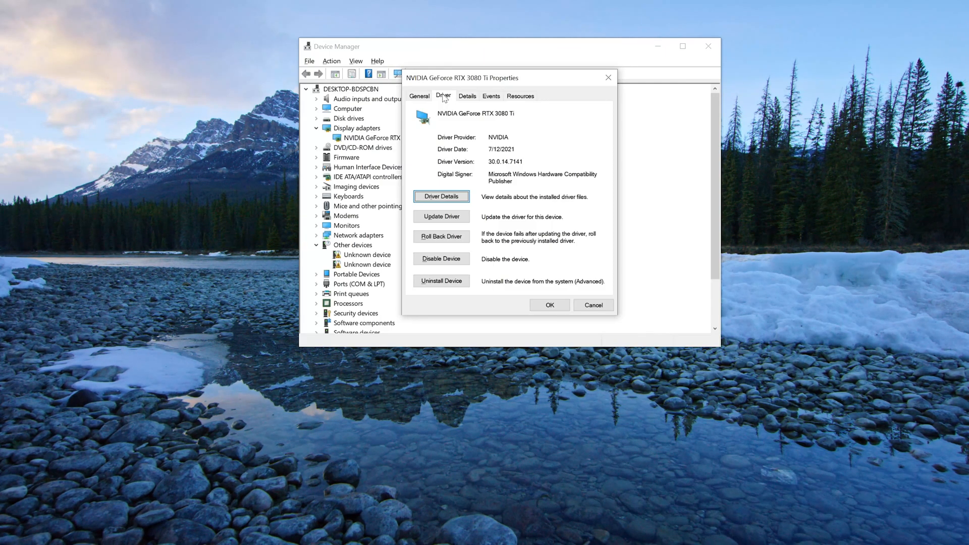
{"action": "left_click", "coordinate": [441, 216]}
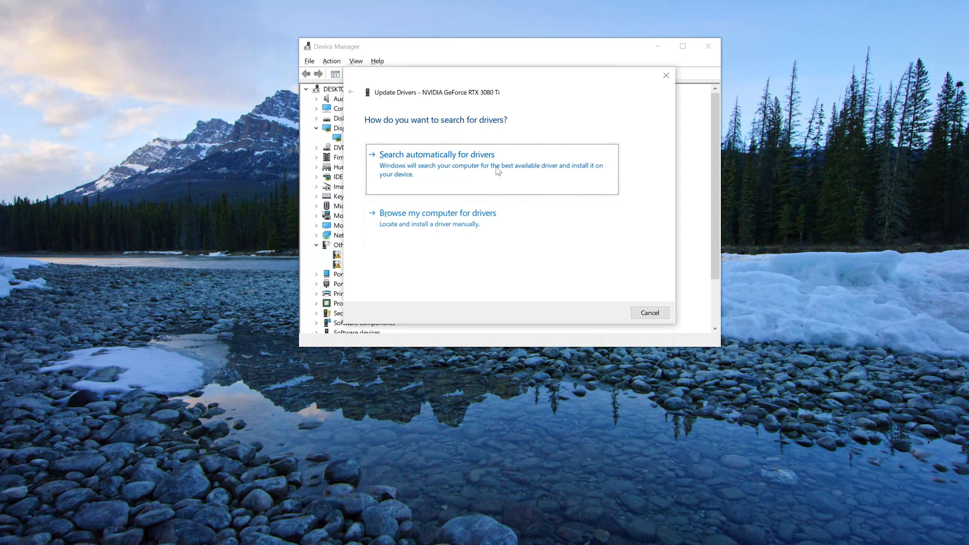
{"action": "left_click", "coordinate": [435, 153]}
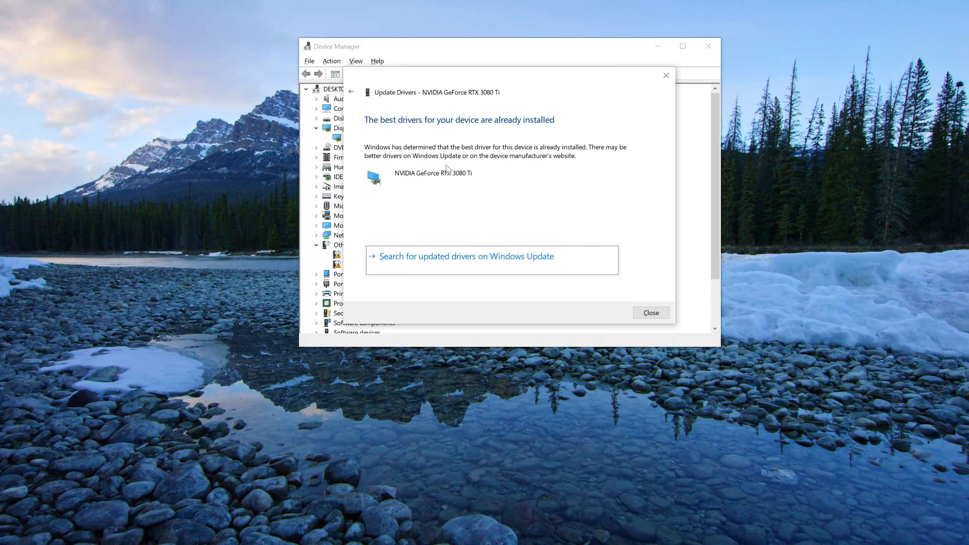
{"action": "mouse_move", "coordinate": [456, 256]}
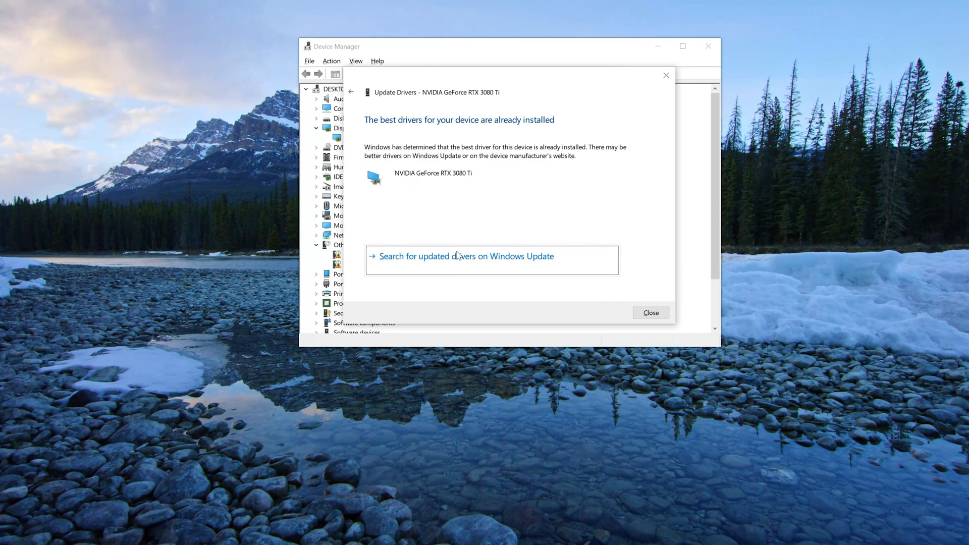
{"action": "mouse_move", "coordinate": [609, 302]}
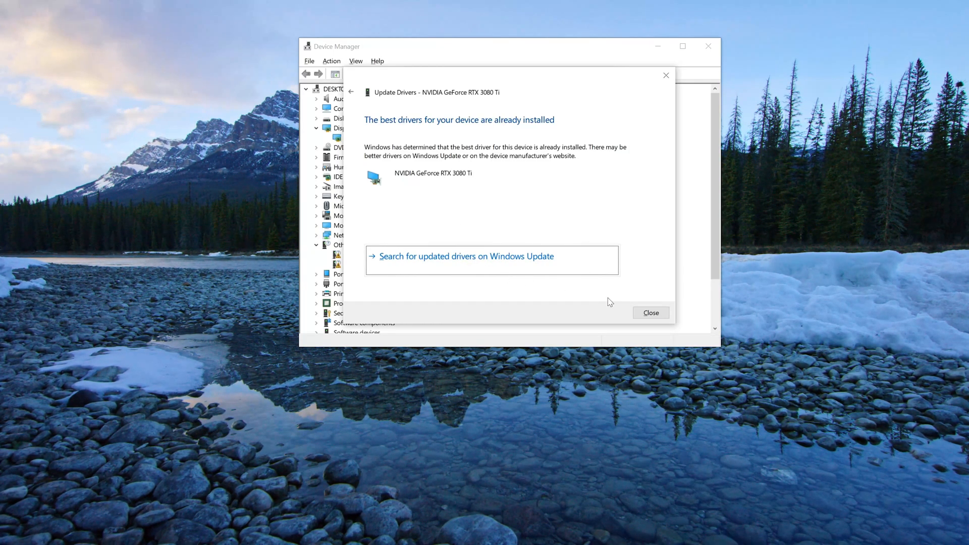
{"action": "left_click", "coordinate": [650, 312]}
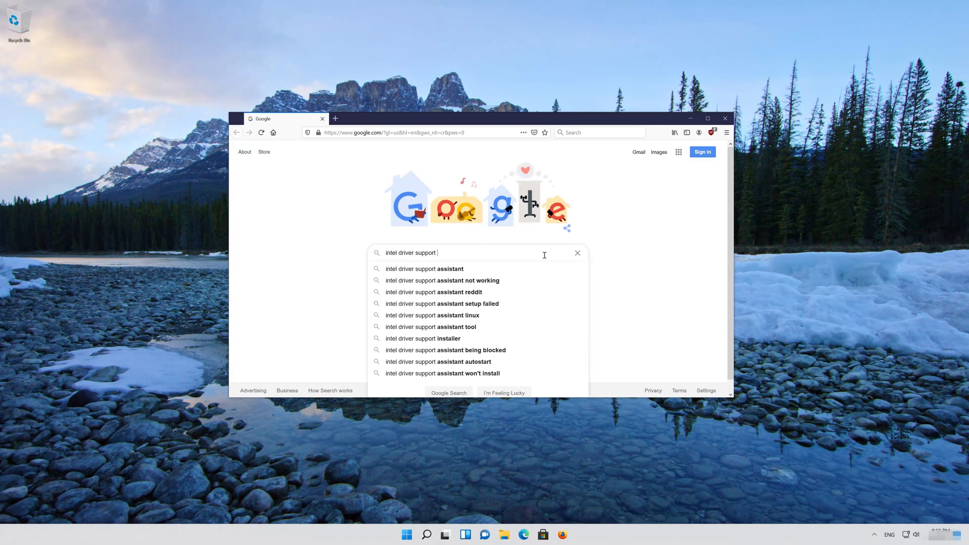
- Download the Intel Driver & Support Assistant installer from intel.com via Google search
{"action": "type", "text": "assistant"}
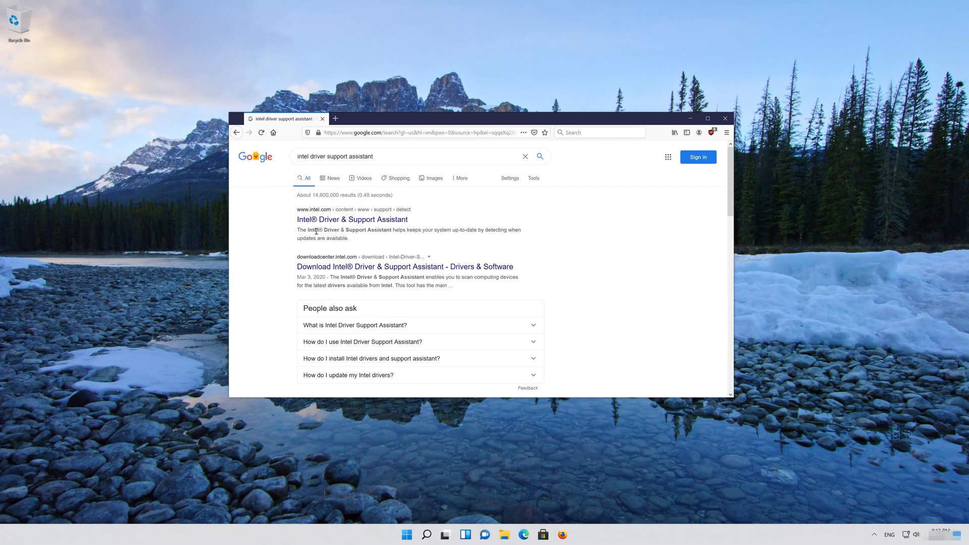
{"action": "left_click", "coordinate": [352, 218]}
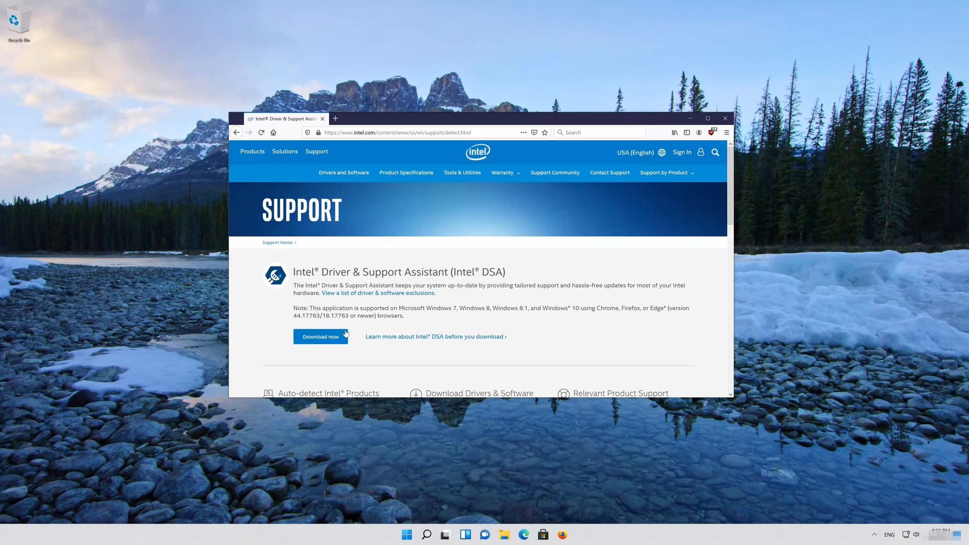
{"action": "left_click", "coordinate": [320, 337]}
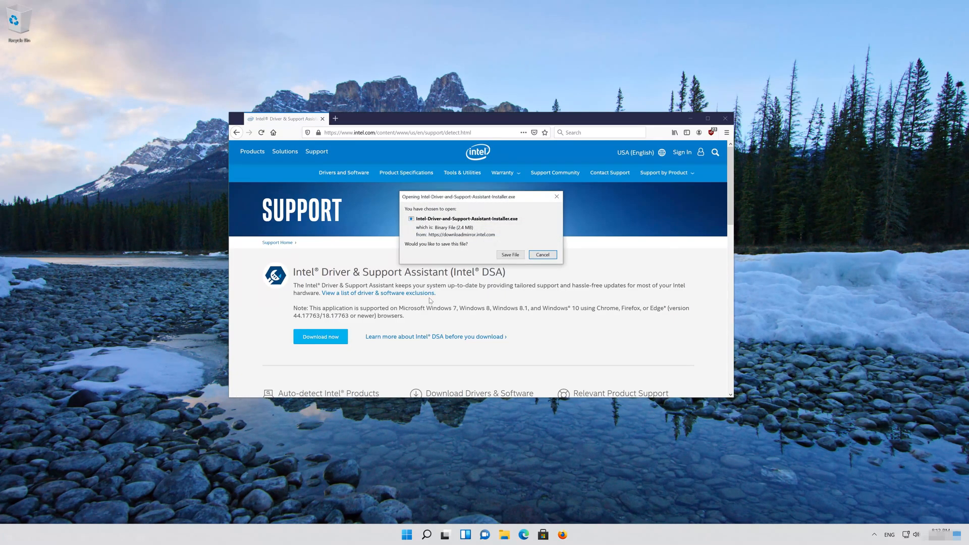
{"action": "left_click", "coordinate": [509, 255]}
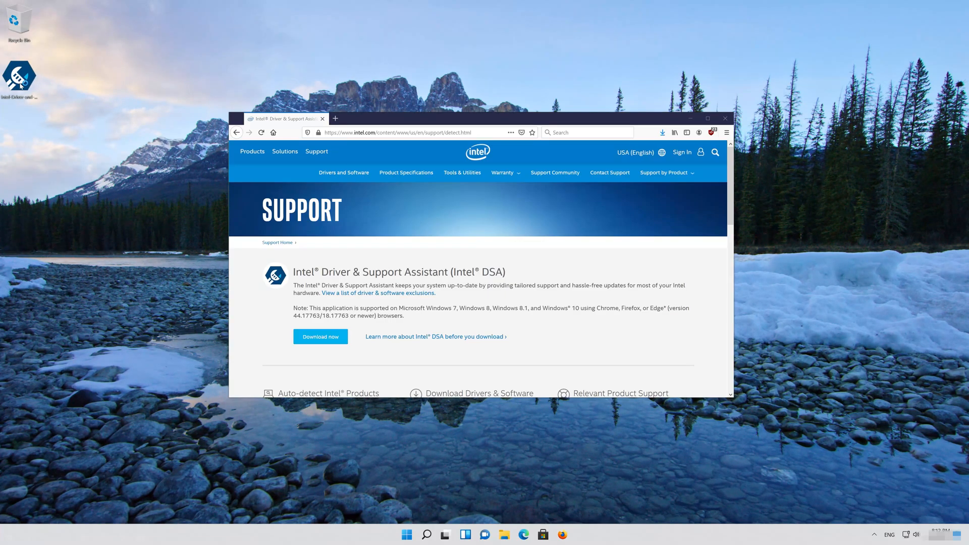
- Install Intel Driver & Support Assistant, accepting the license and improvement program, and launch it
{"action": "left_click", "coordinate": [320, 337]}
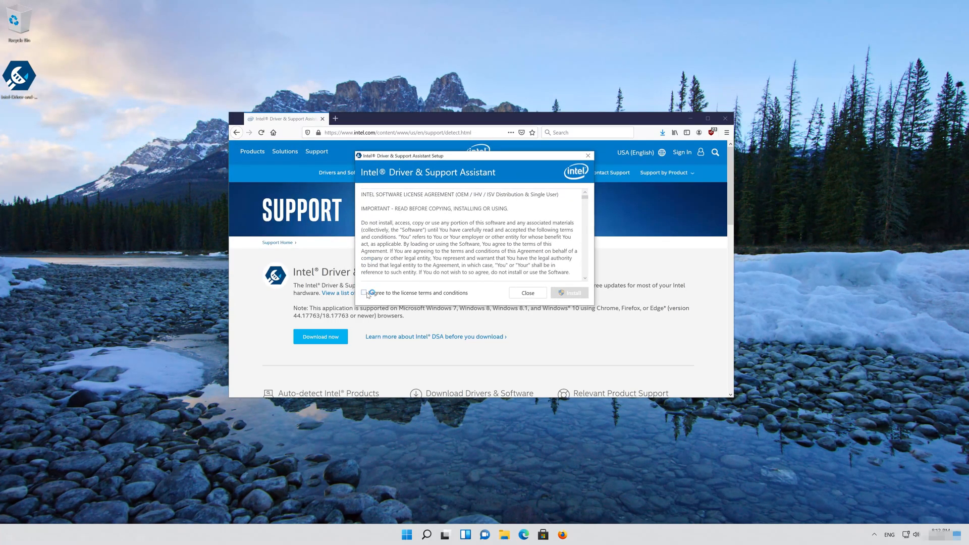
{"action": "left_click", "coordinate": [364, 292]}
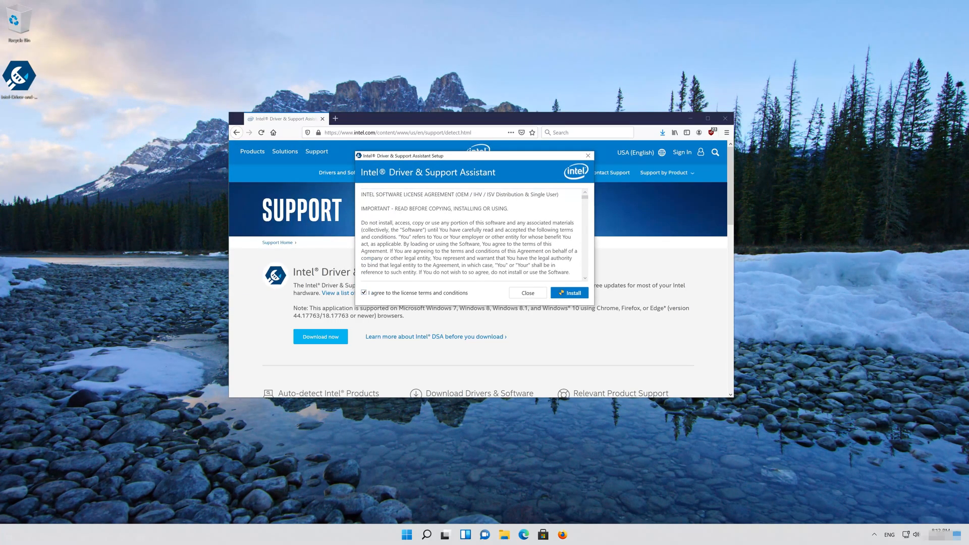
{"action": "left_click", "coordinate": [568, 293]}
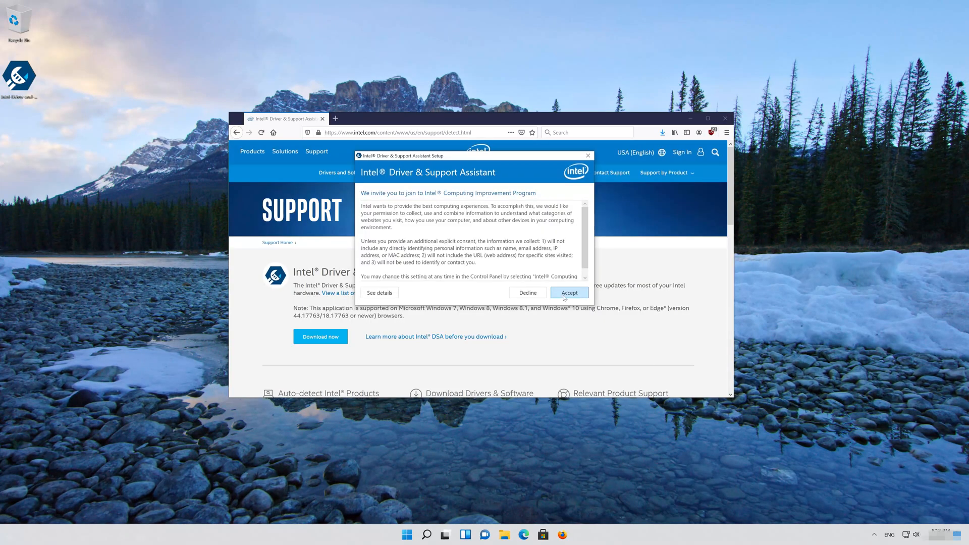
{"action": "left_click", "coordinate": [568, 292]}
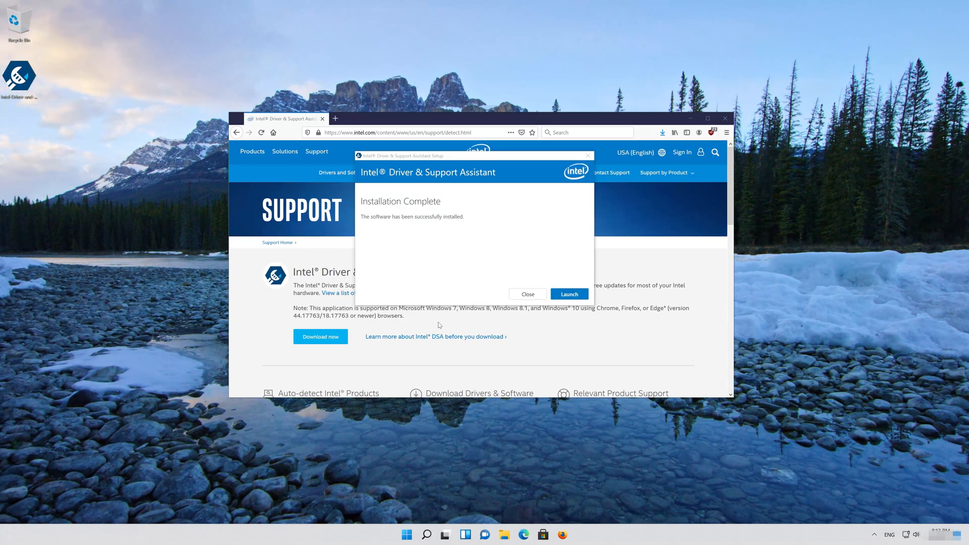
{"action": "mouse_move", "coordinate": [493, 290]}
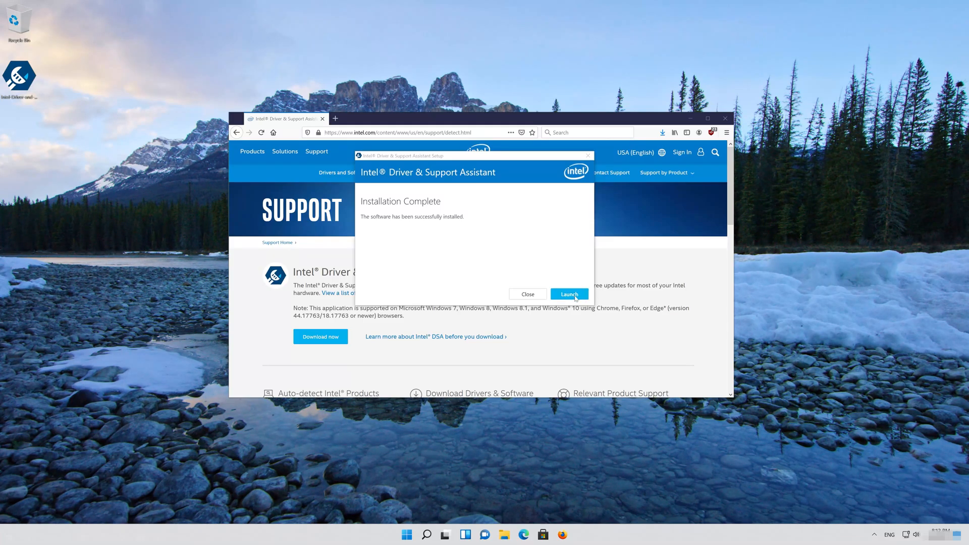
{"action": "left_click", "coordinate": [568, 293]}
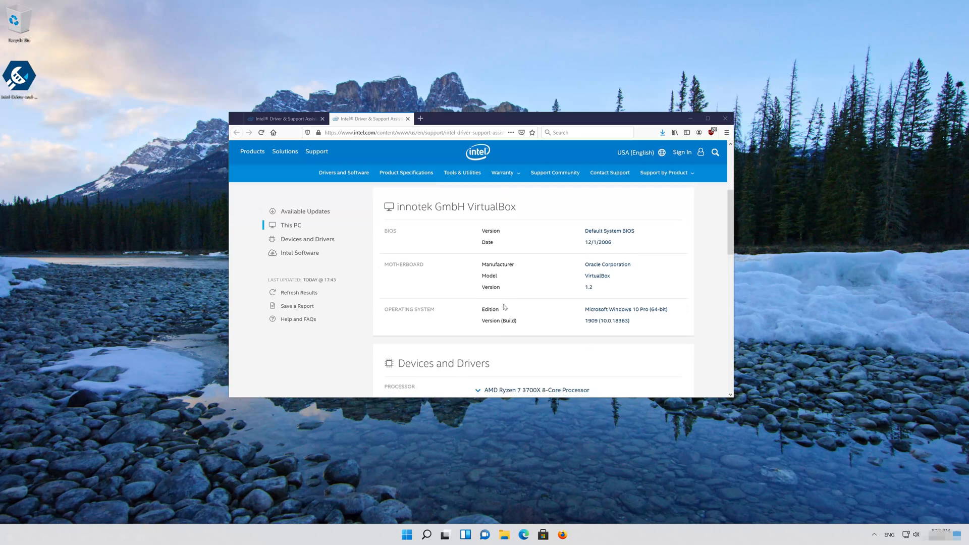
{"action": "scroll", "scroll_direction": "down", "scroll_amount": 3}
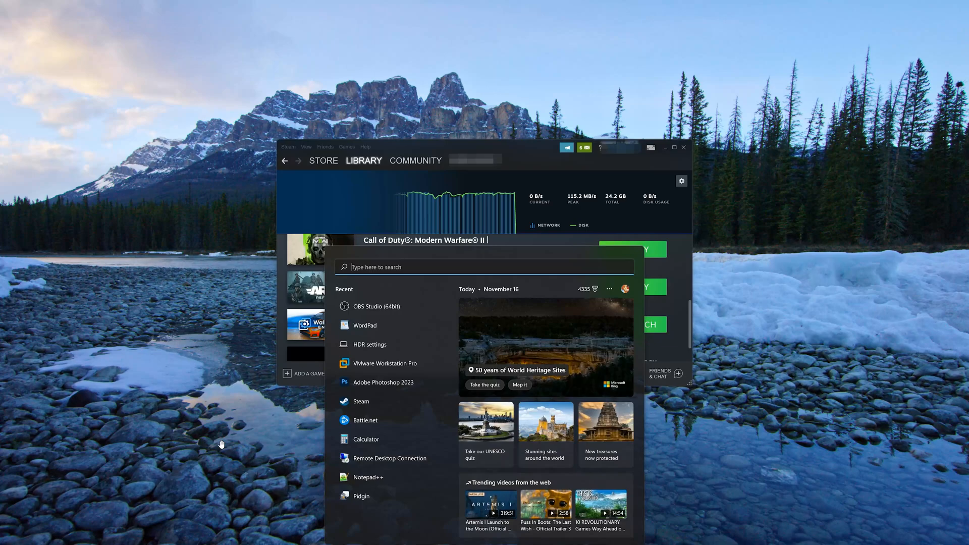
- Launch GeForce Experience via a Start menu search for 'geforce Experience'
{"action": "type", "text": "g"}
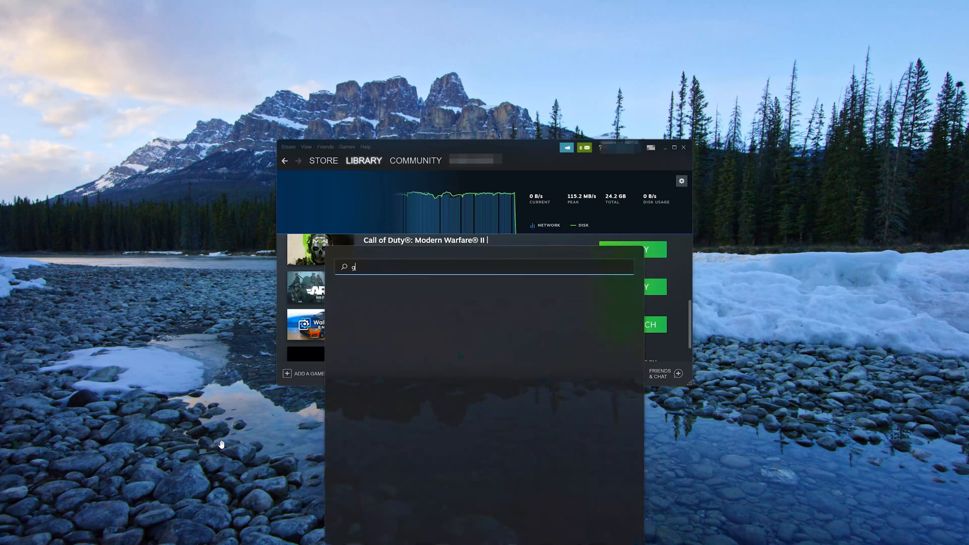
{"action": "type", "text": "eforce Experience"}
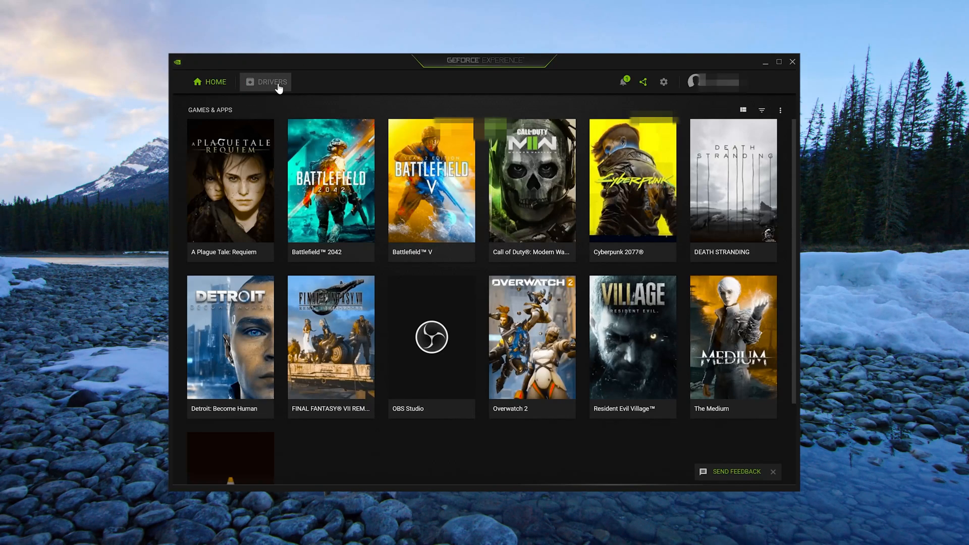
- Download GeForce Game Ready Driver 526.98 and start its Express Installation
{"action": "left_click", "coordinate": [270, 82]}
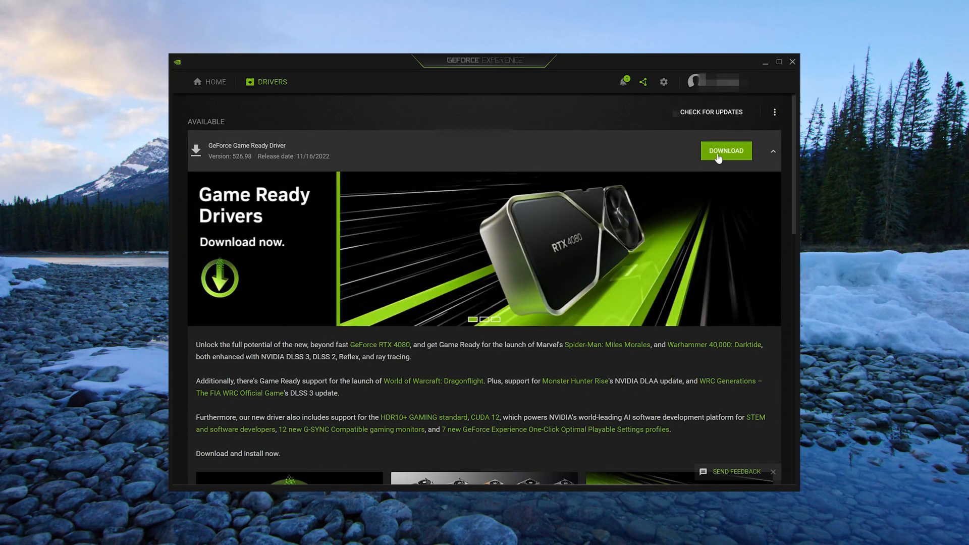
{"action": "left_click", "coordinate": [726, 150]}
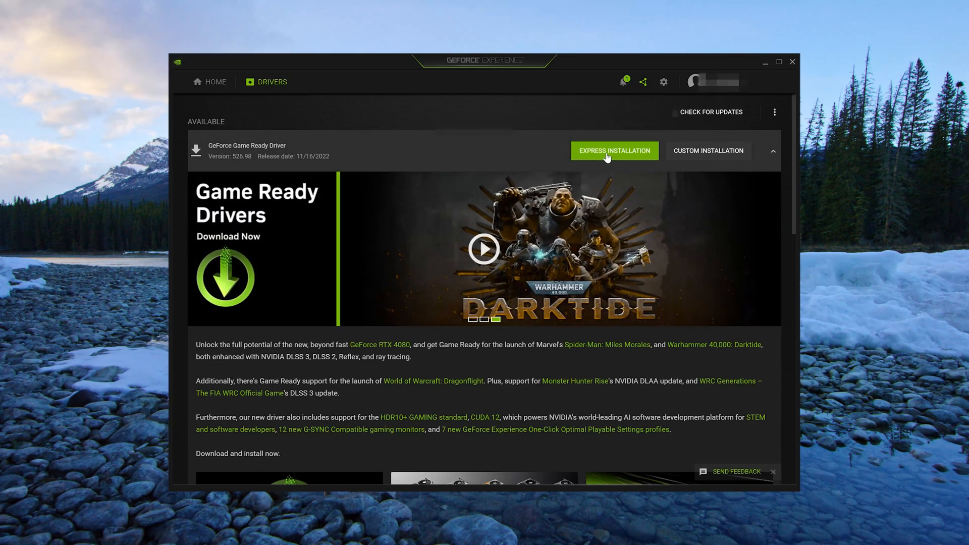
{"action": "left_click", "coordinate": [614, 151]}
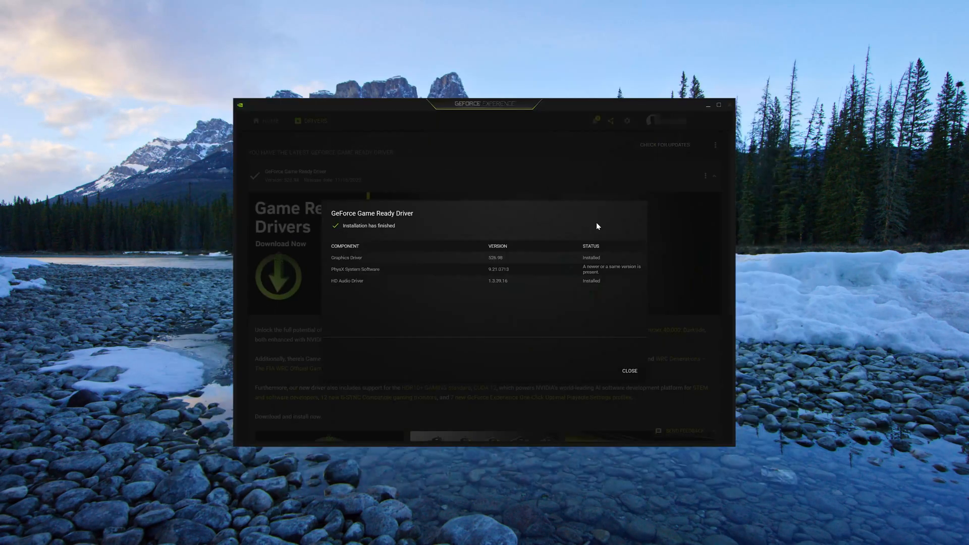
{"action": "mouse_move", "coordinate": [469, 300]}
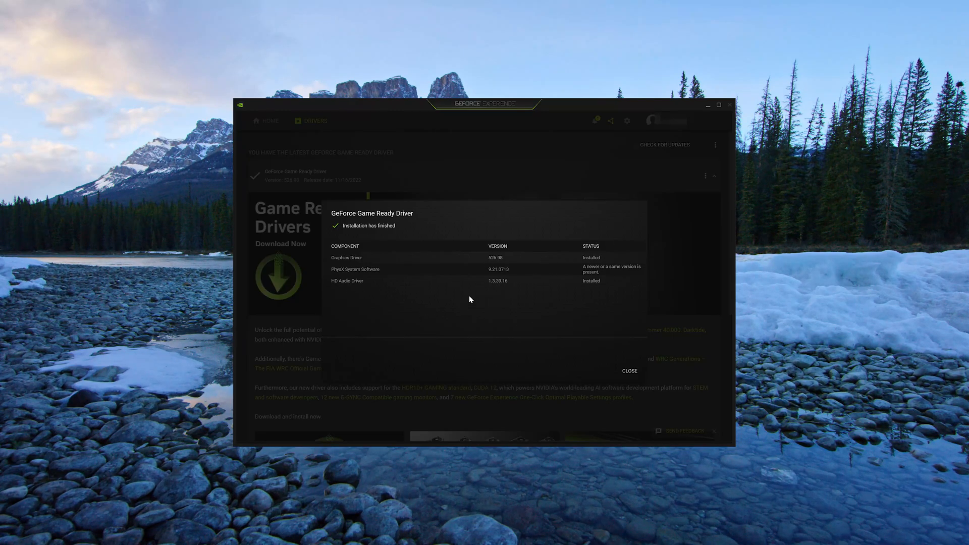